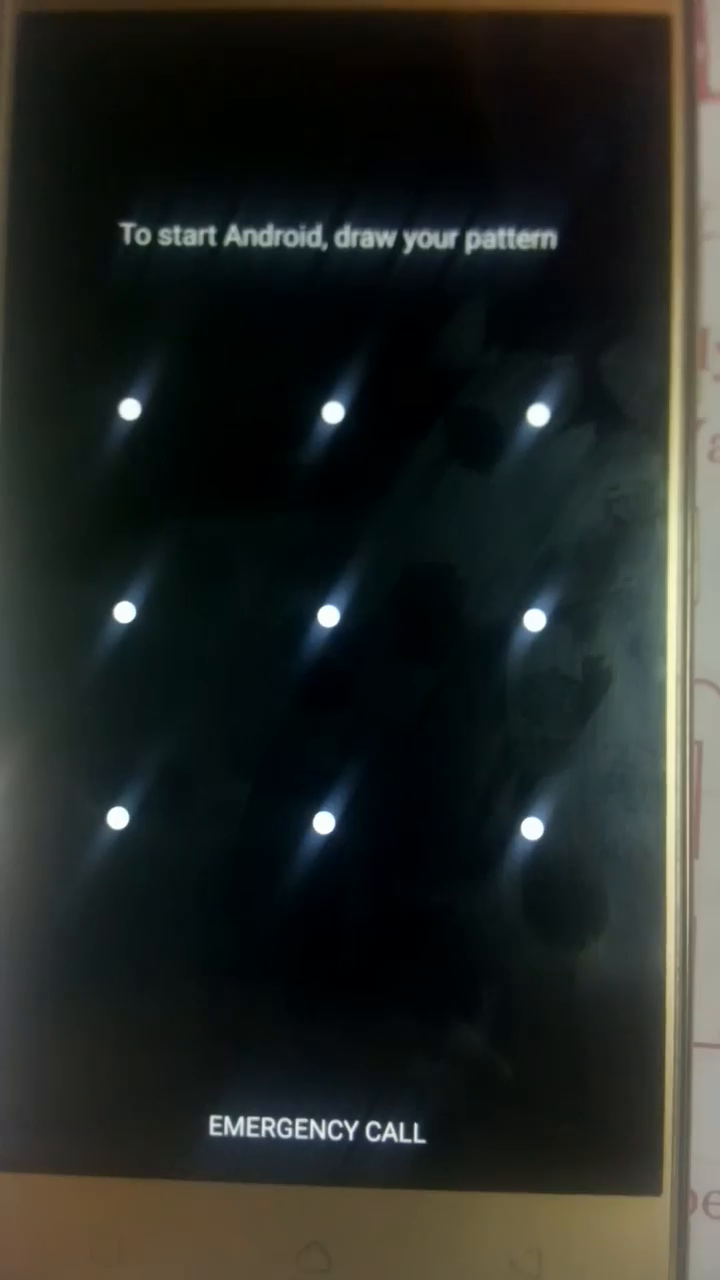
# - Draw the unlock pattern across the dots to start Android and reach the home screen
pyautogui.moveTo(132, 404); pyautogui.dragTo(520, 850)
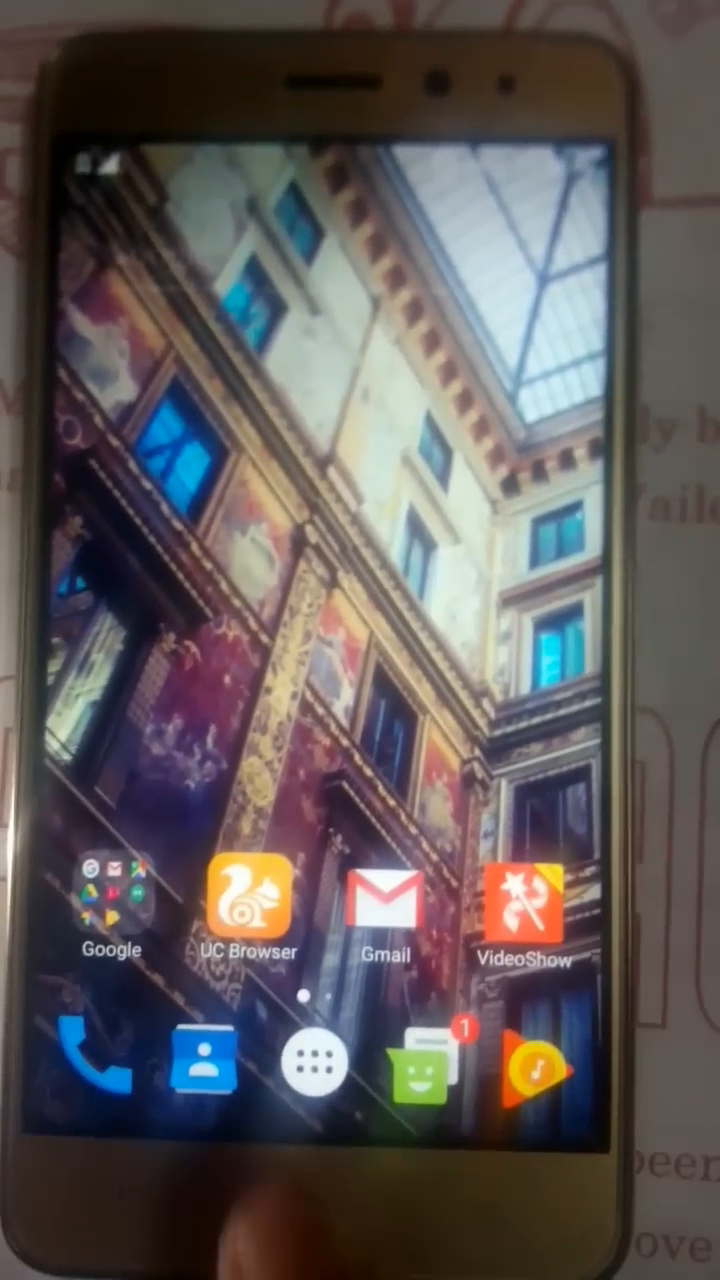
# - Launch Quora from the app drawer so its welcome screen with sign-in choices appears
pyautogui.click(316, 1066)
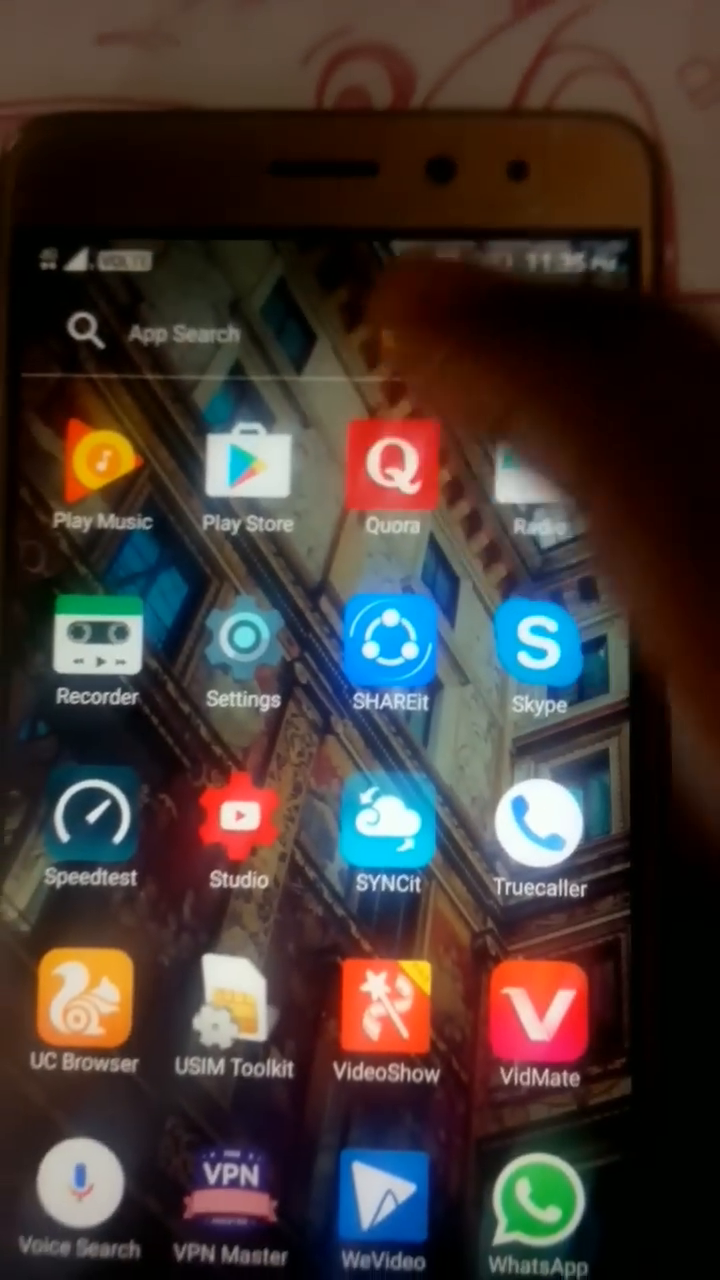
pyautogui.click(390, 470)
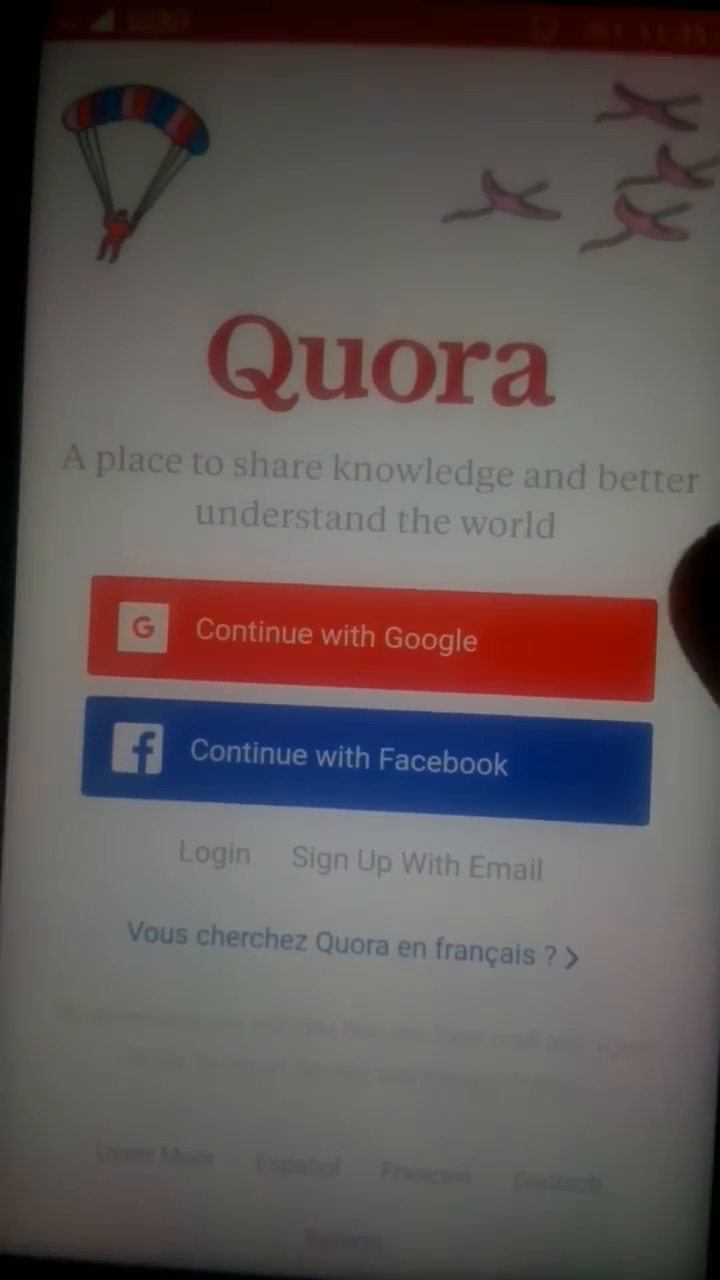
# - Choose 'Continue with Google' so Quora shows the welcome-back confirmation
pyautogui.click(370, 638)
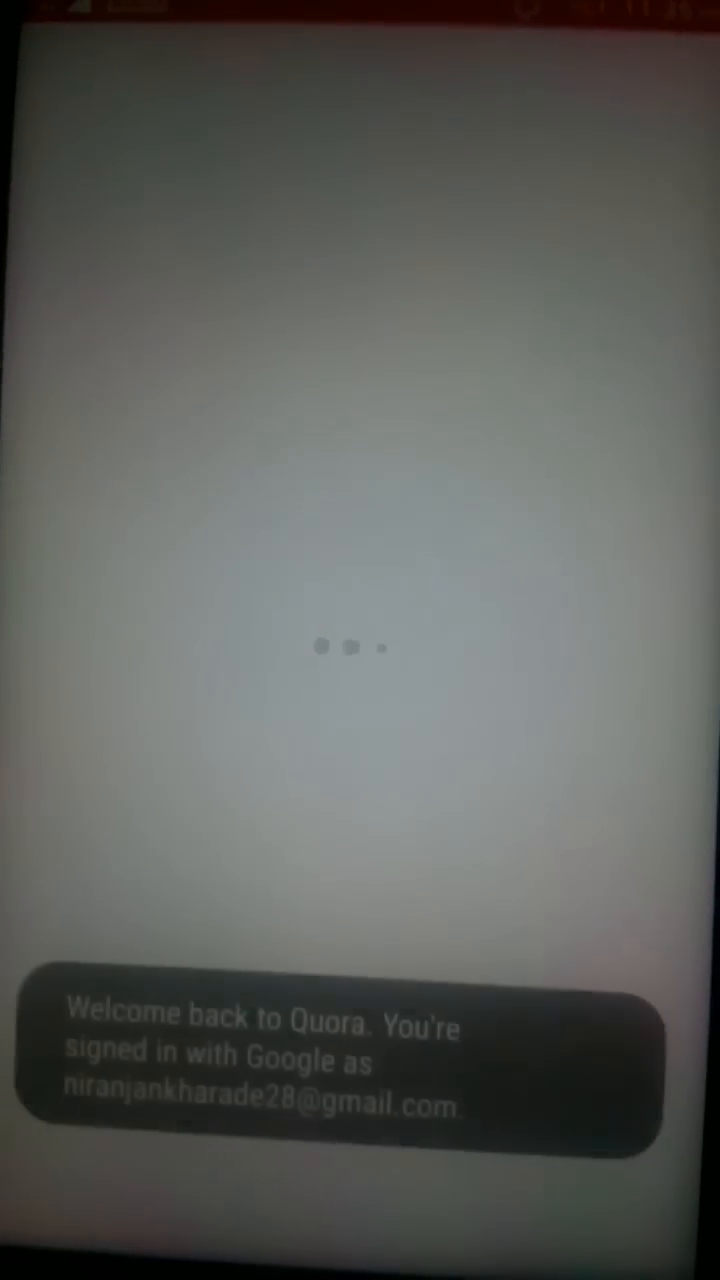